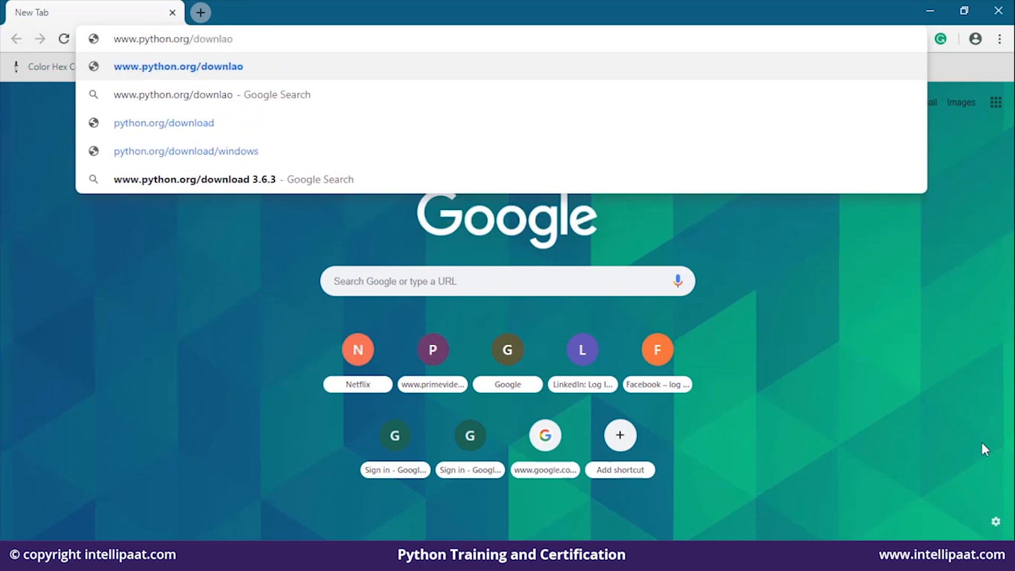
type("d\\")
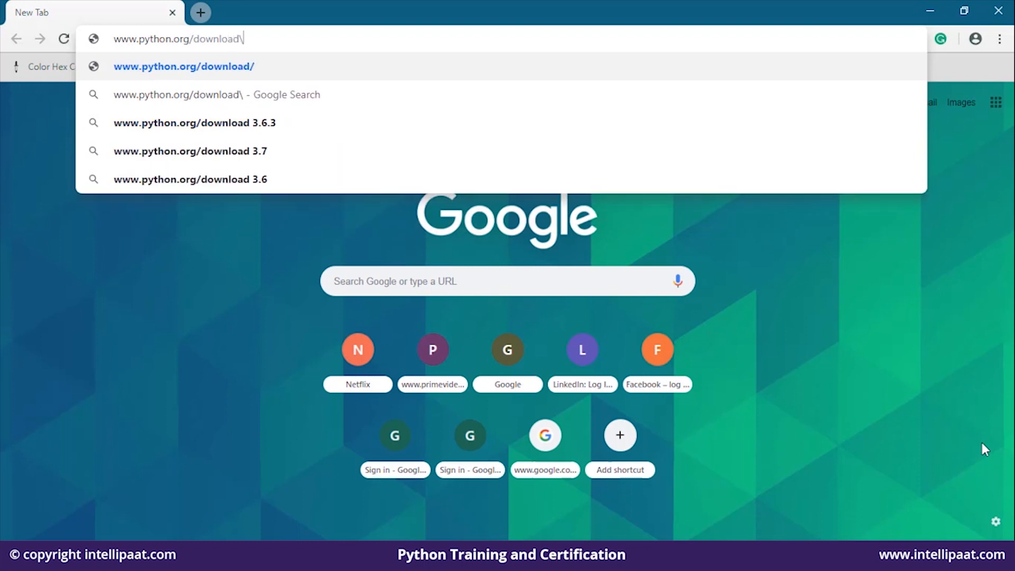
key("Backspace")
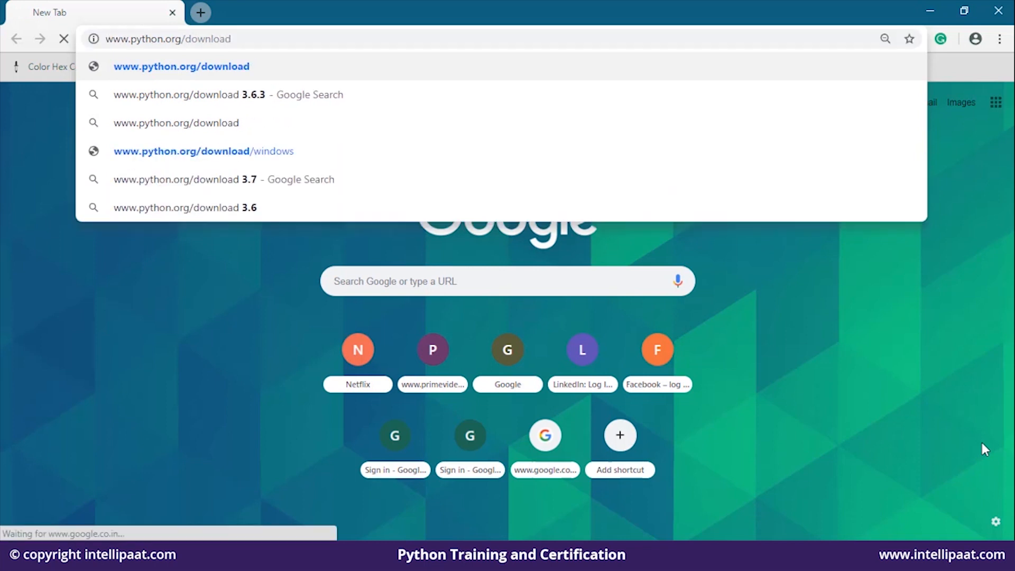
left_click(181, 66)
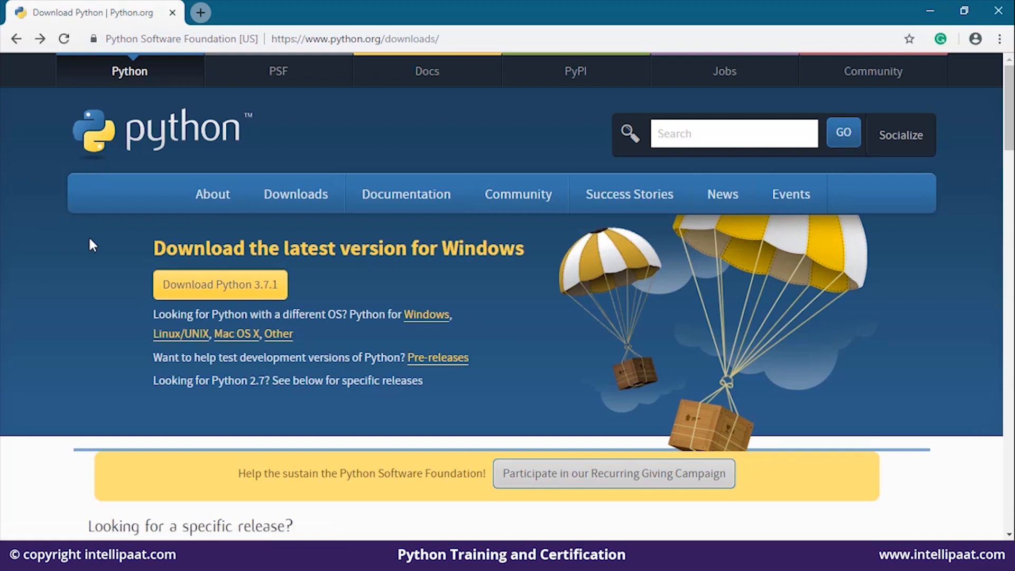
mouse_move(94, 292)
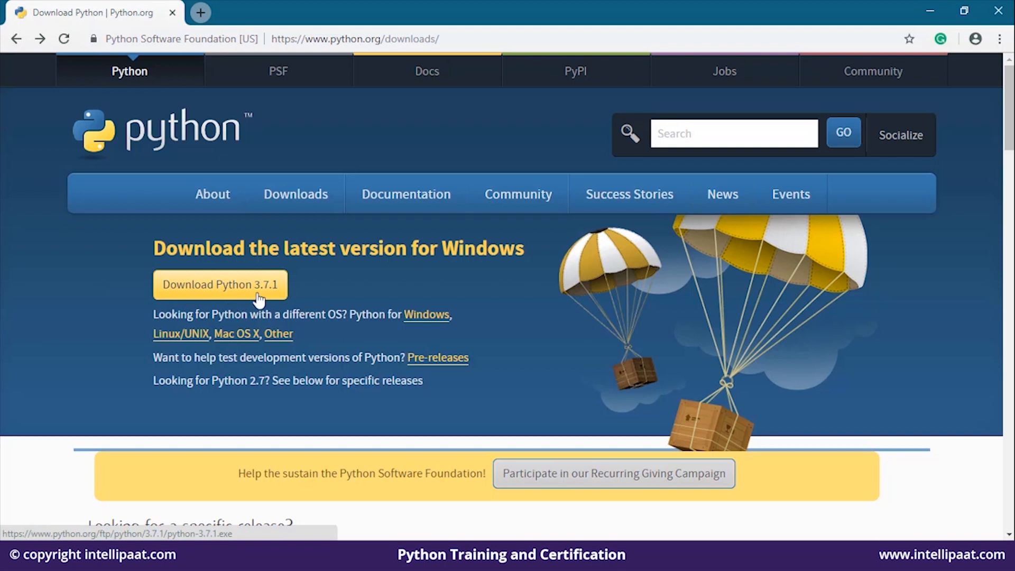
mouse_move(424, 337)
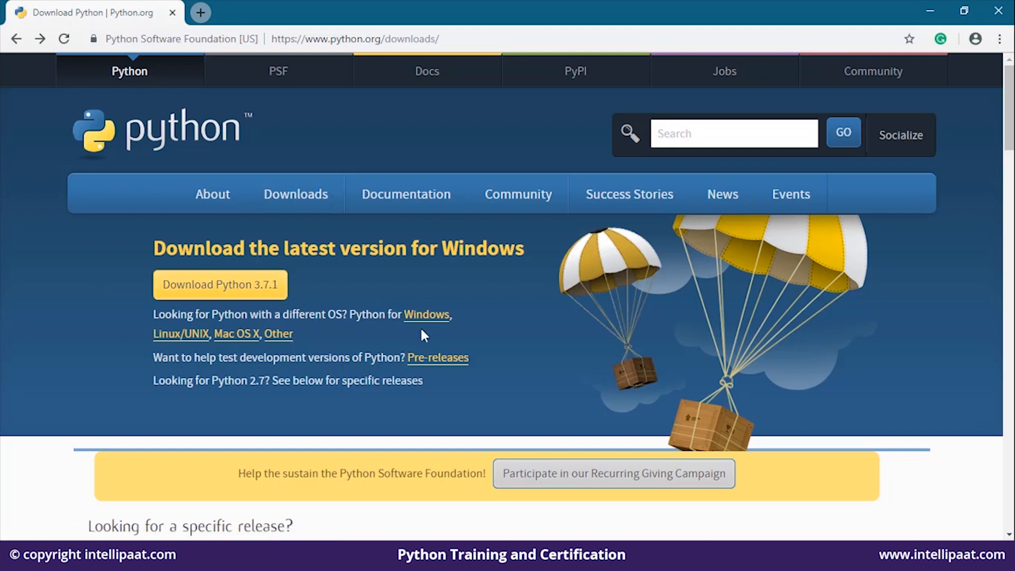
mouse_move(426, 315)
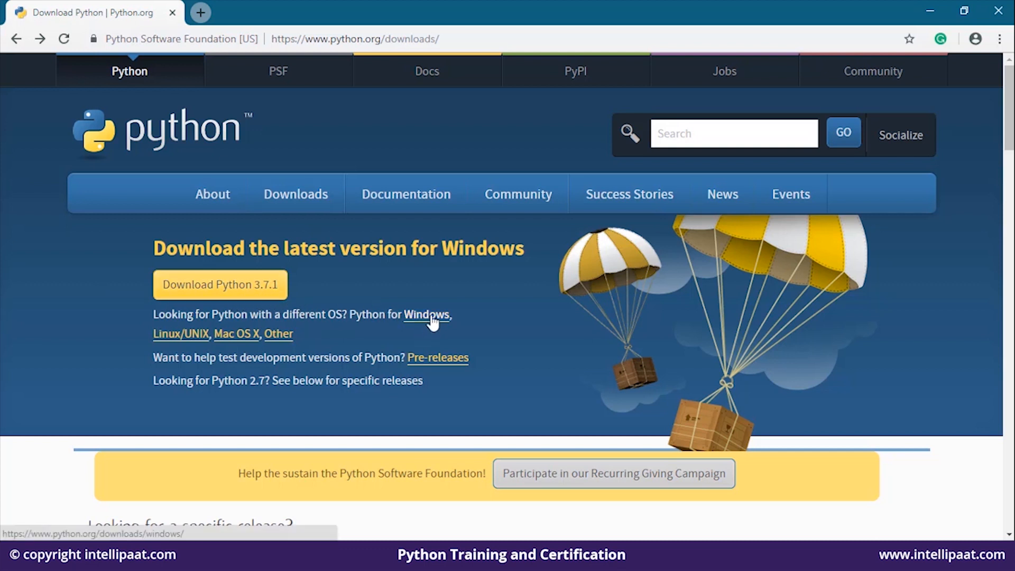
mouse_move(425, 322)
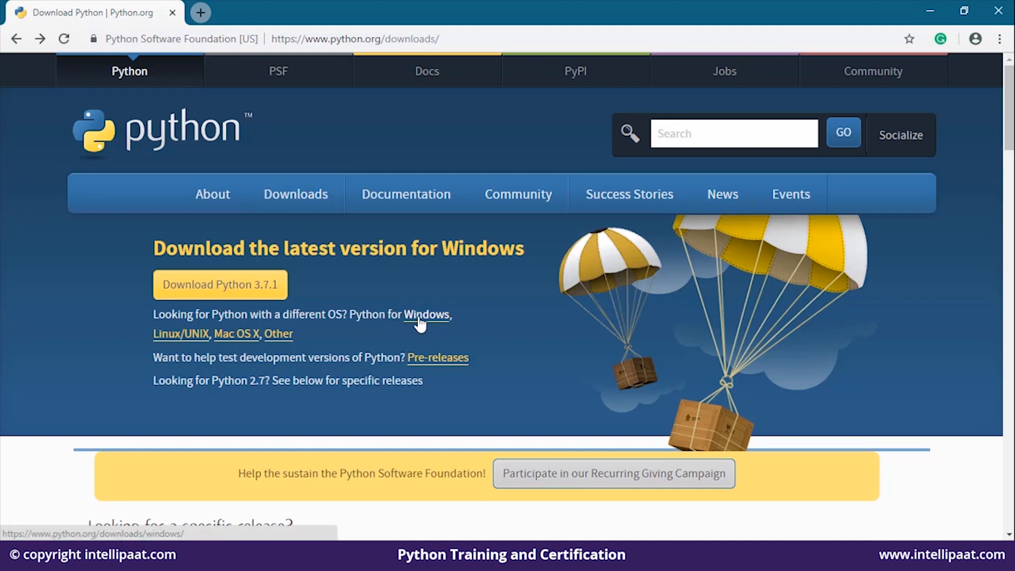
Step: View the Python Releases for Windows list (3.7.1, 2.7.15), then go back to Downloads
left_click(425, 314)
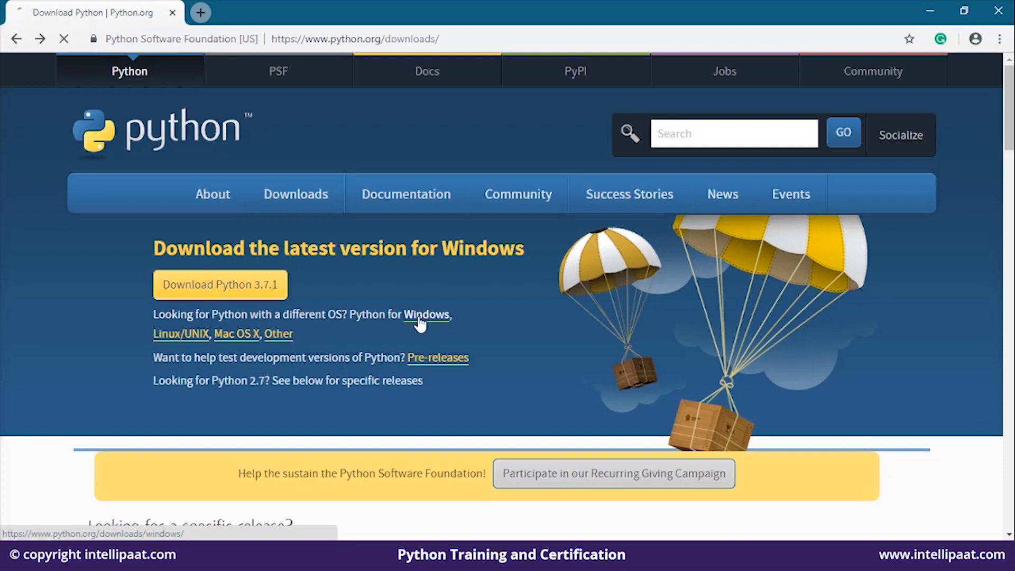
left_click(425, 315)
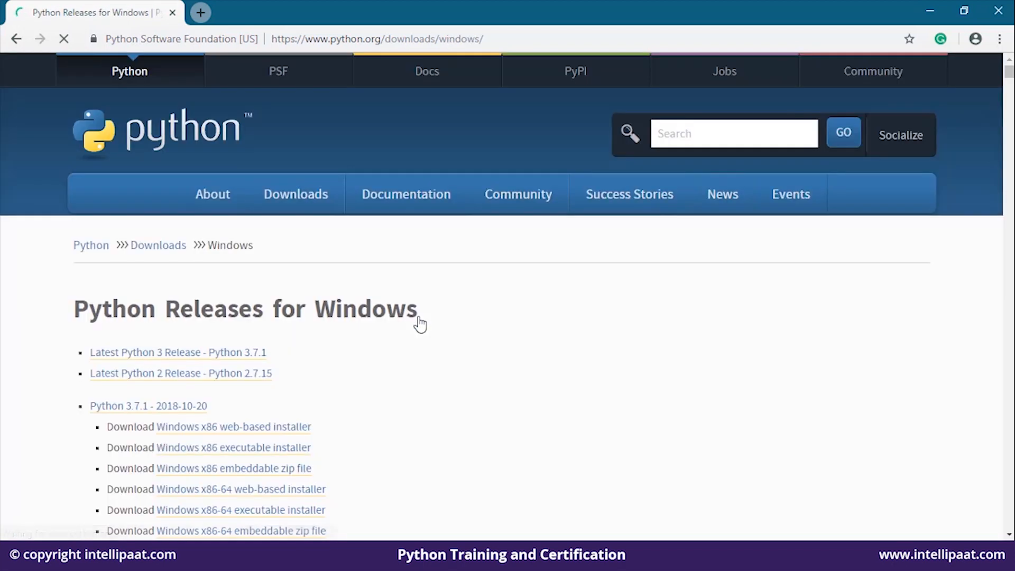
scroll("down", 3)
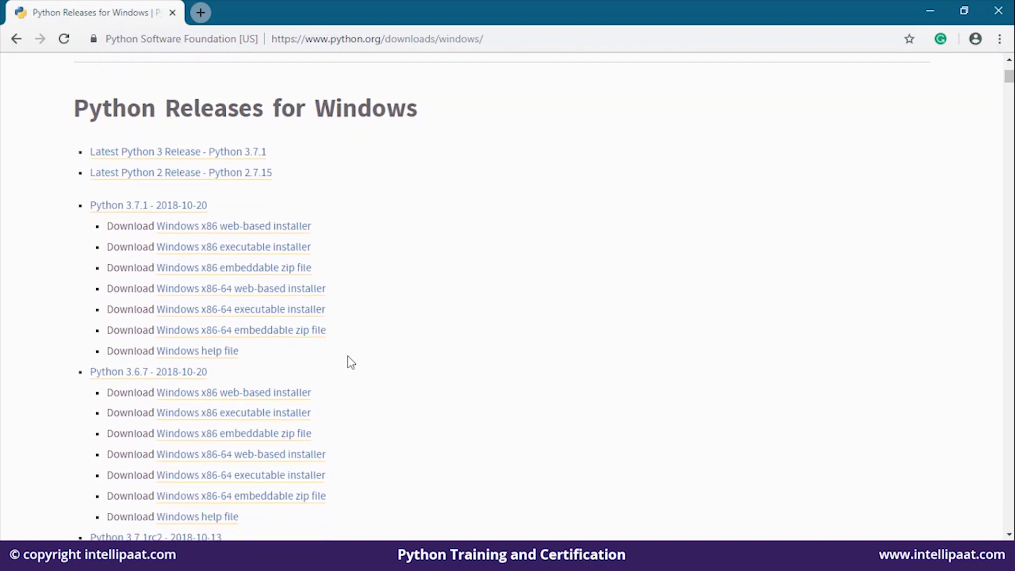
scroll("up", 3)
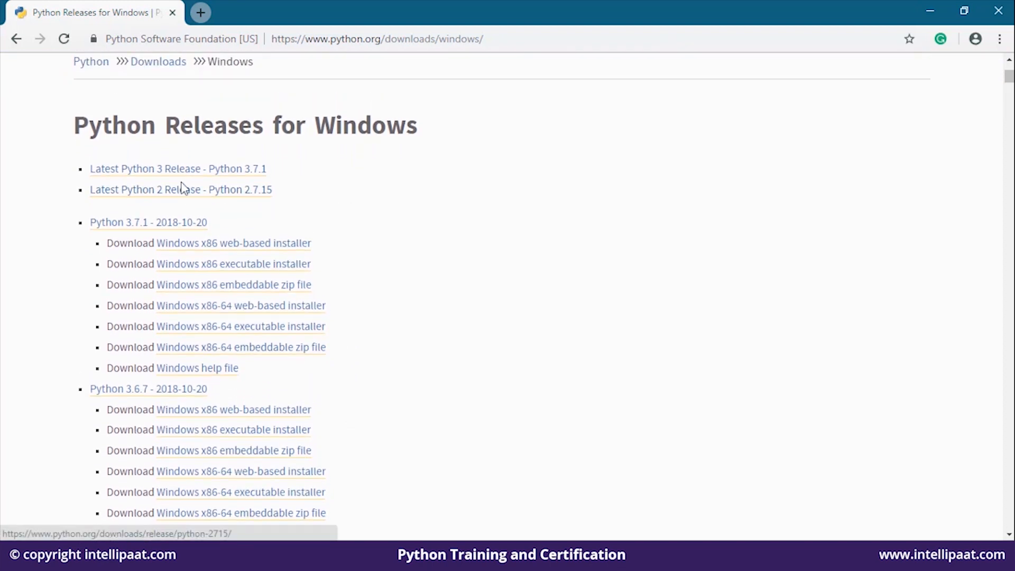
mouse_move(158, 177)
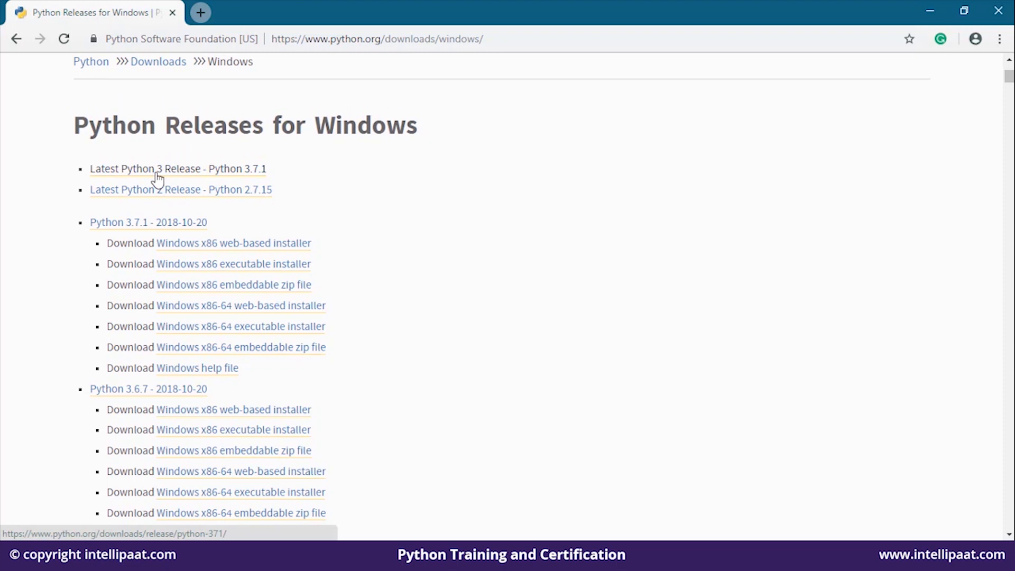
mouse_move(259, 180)
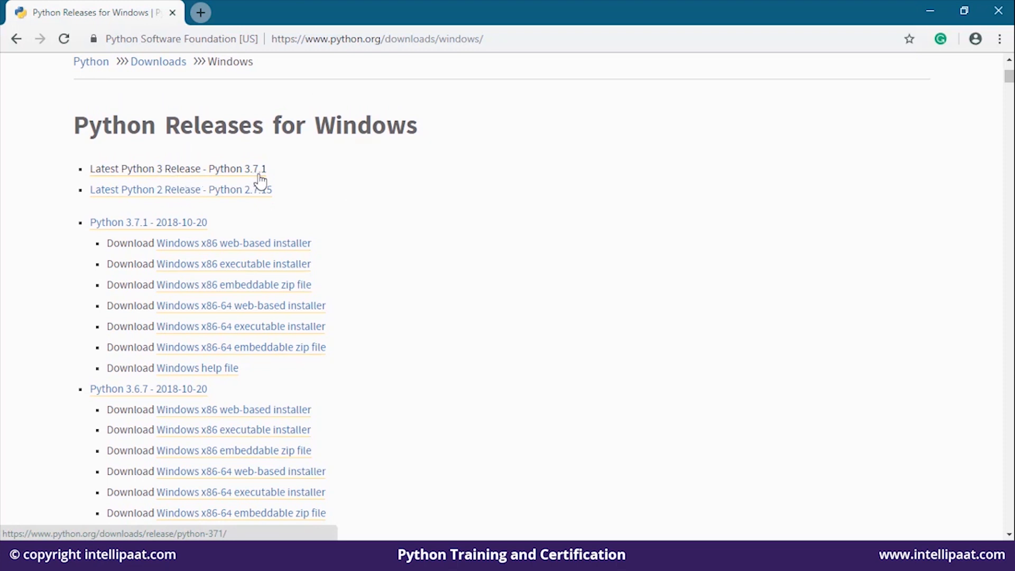
mouse_move(161, 201)
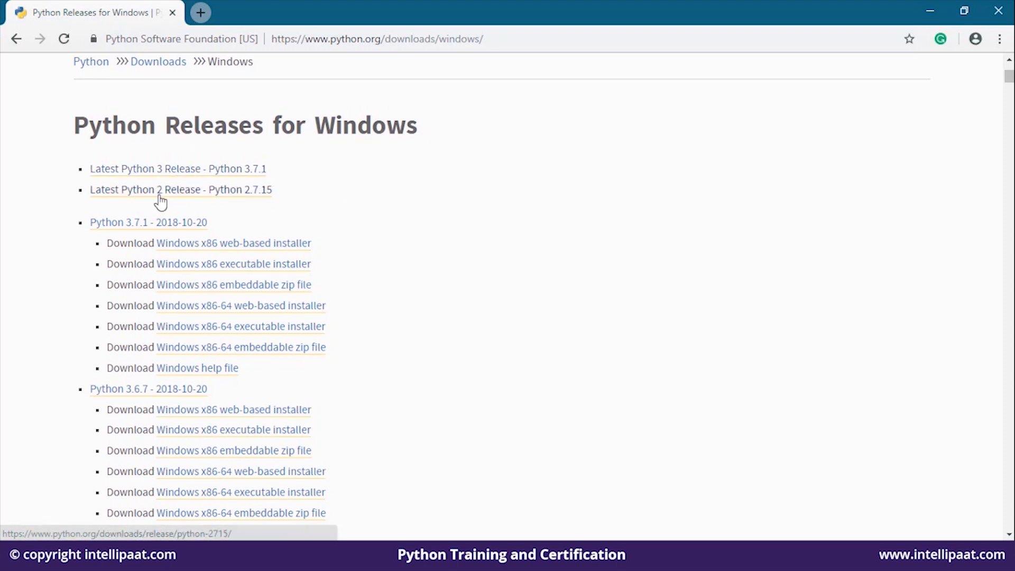
mouse_move(248, 201)
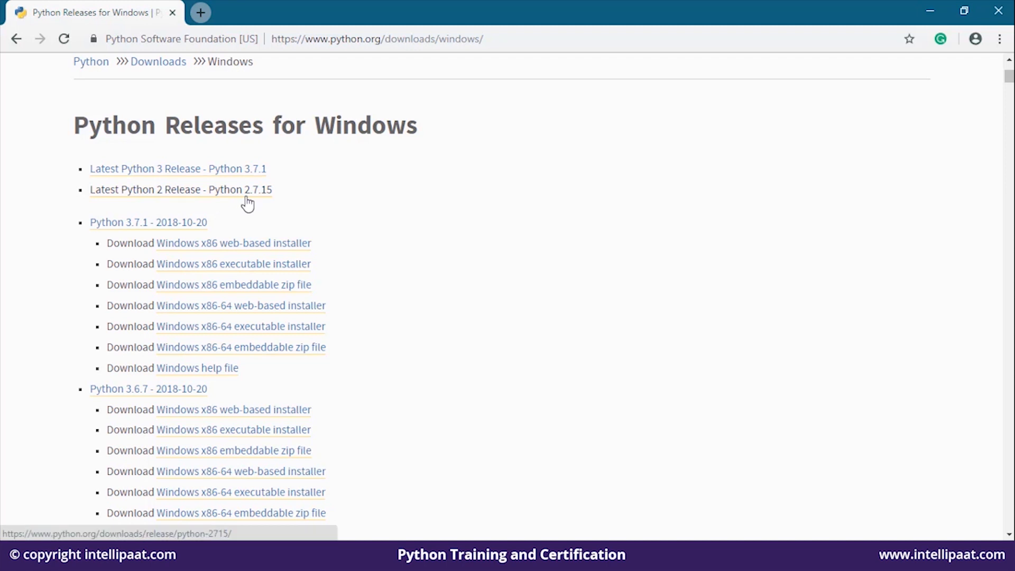
mouse_move(264, 206)
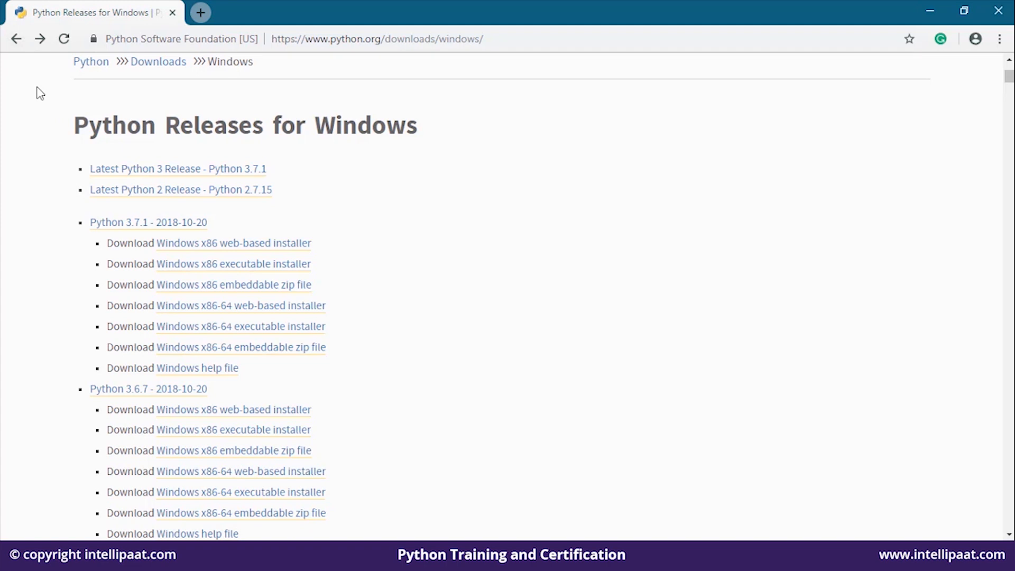
left_click(15, 39)
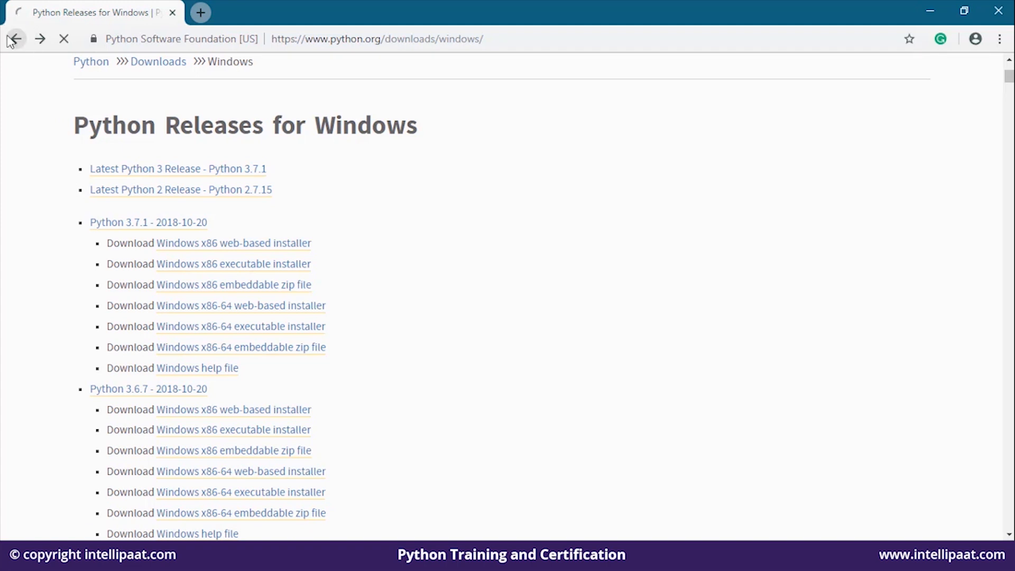
Step: Download python-3.7.1.exe and launch it from Chrome's download bar
left_click(14, 39)
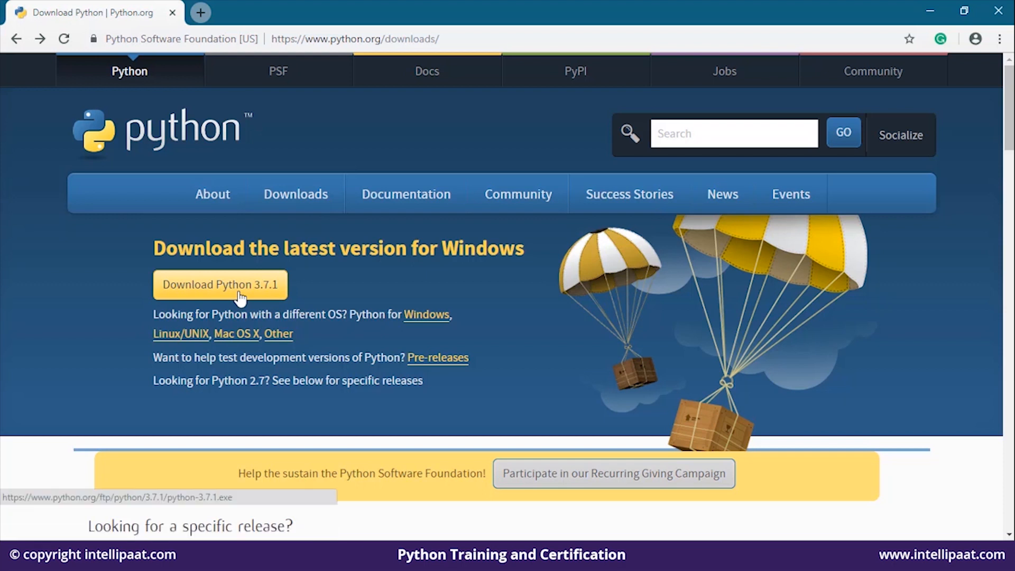
left_click(220, 285)
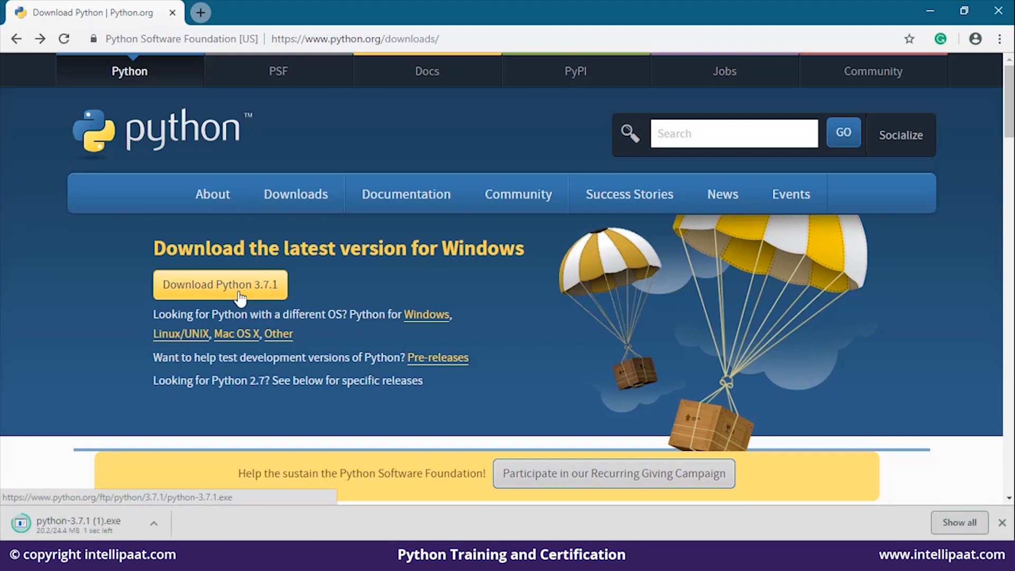
mouse_move(105, 512)
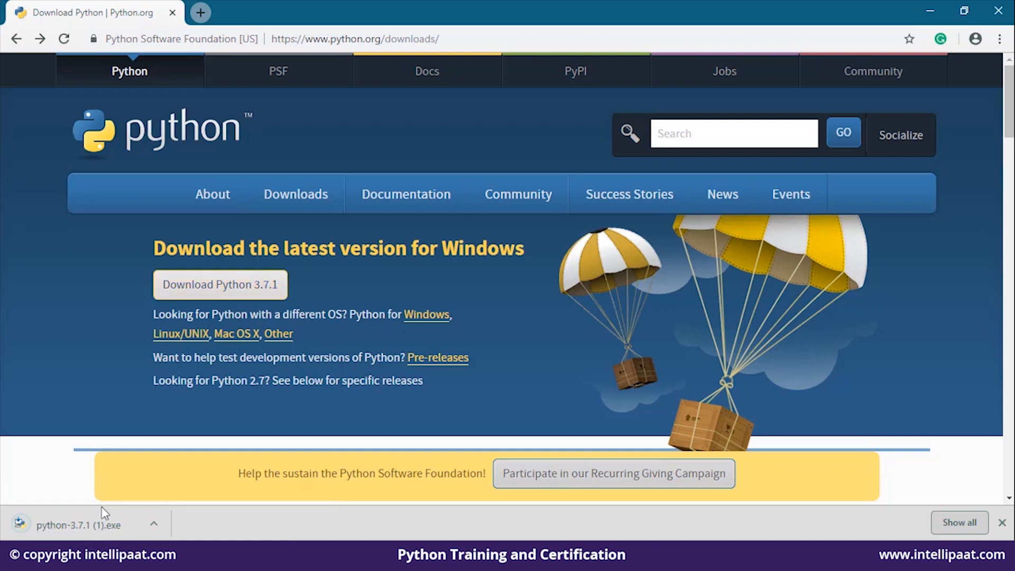
mouse_move(143, 488)
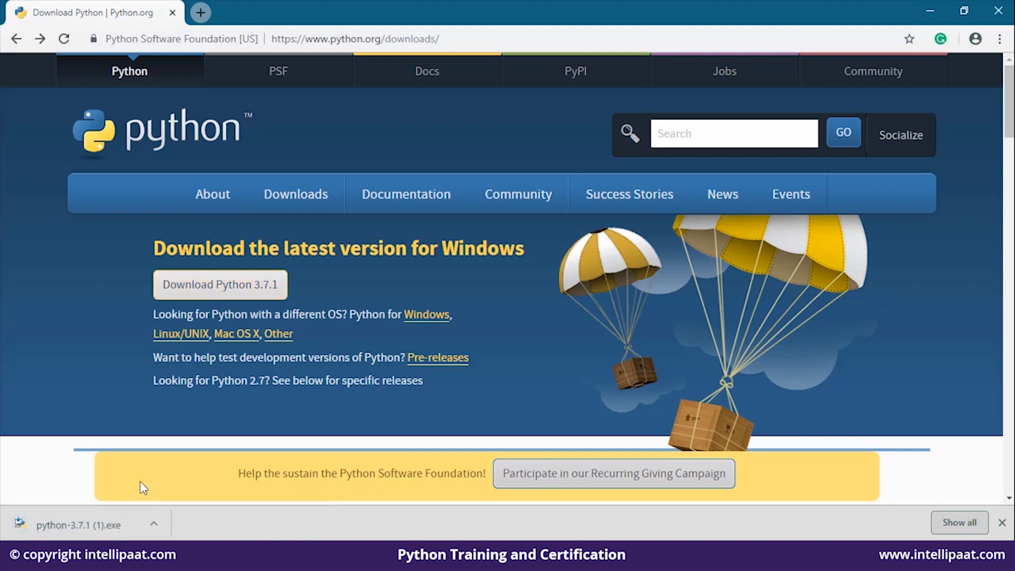
mouse_move(128, 497)
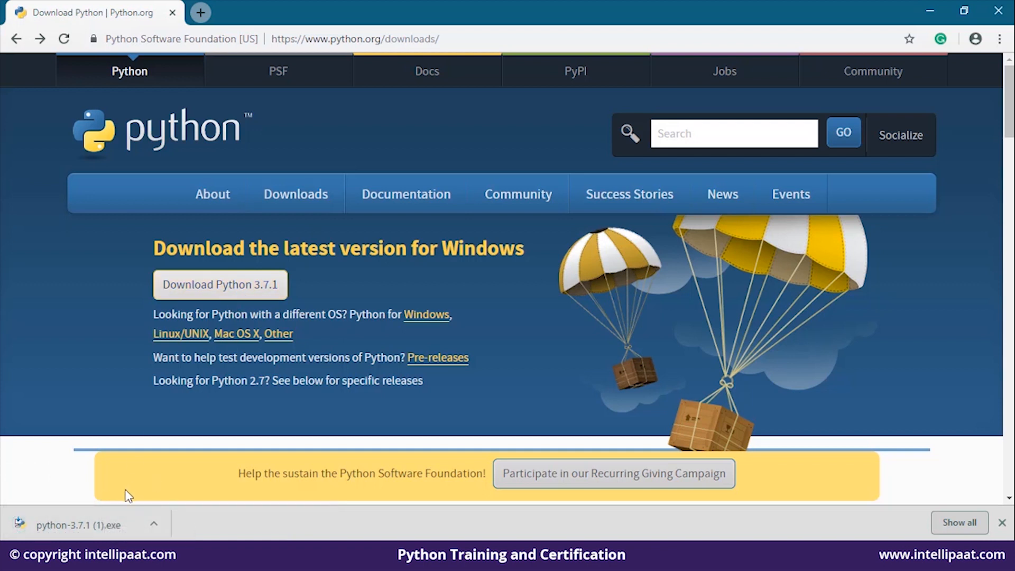
mouse_move(97, 527)
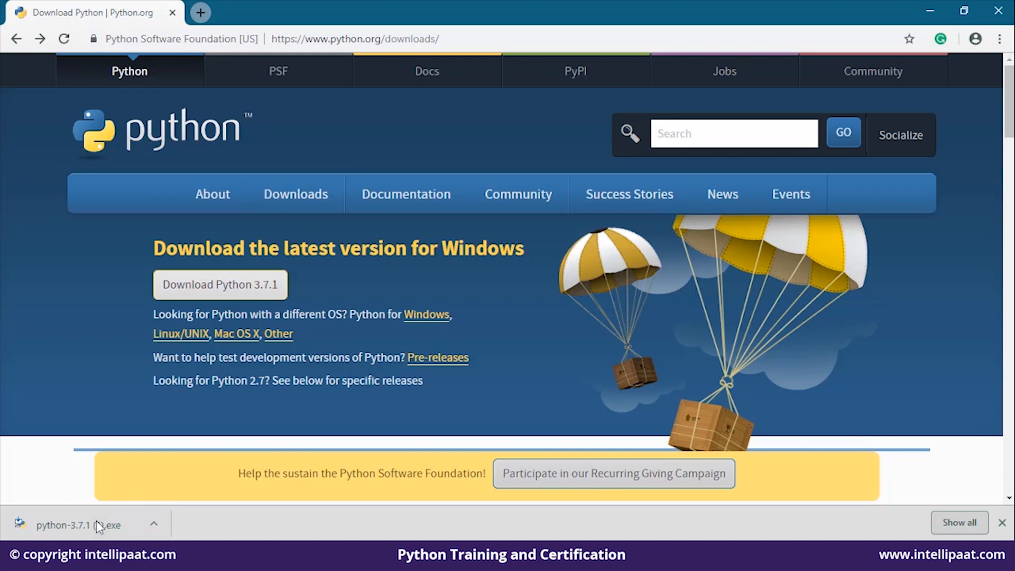
left_click(78, 525)
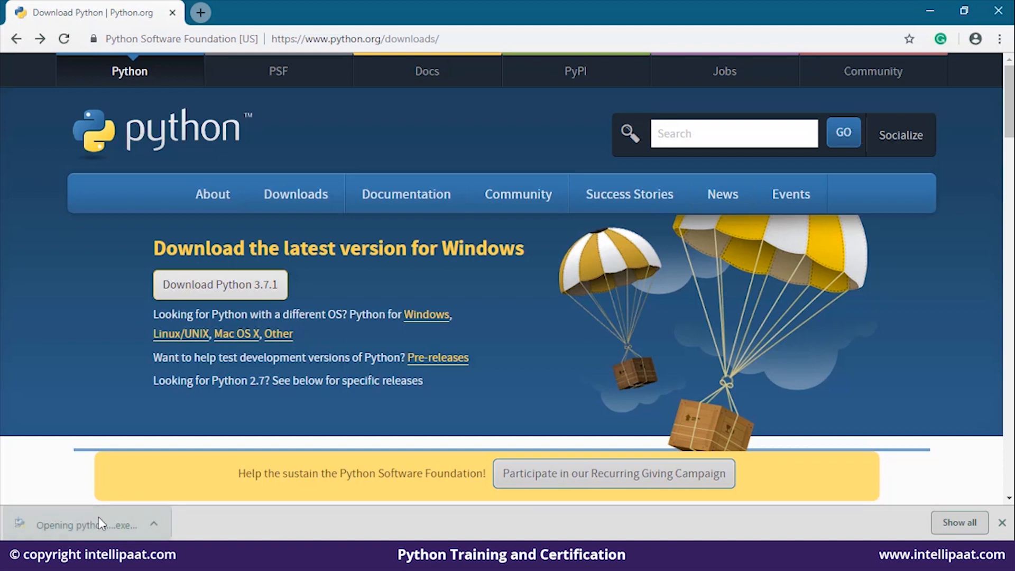
Step: Install Python 3.7.1 with default settings, allowing the UAC prompt
left_click(84, 525)
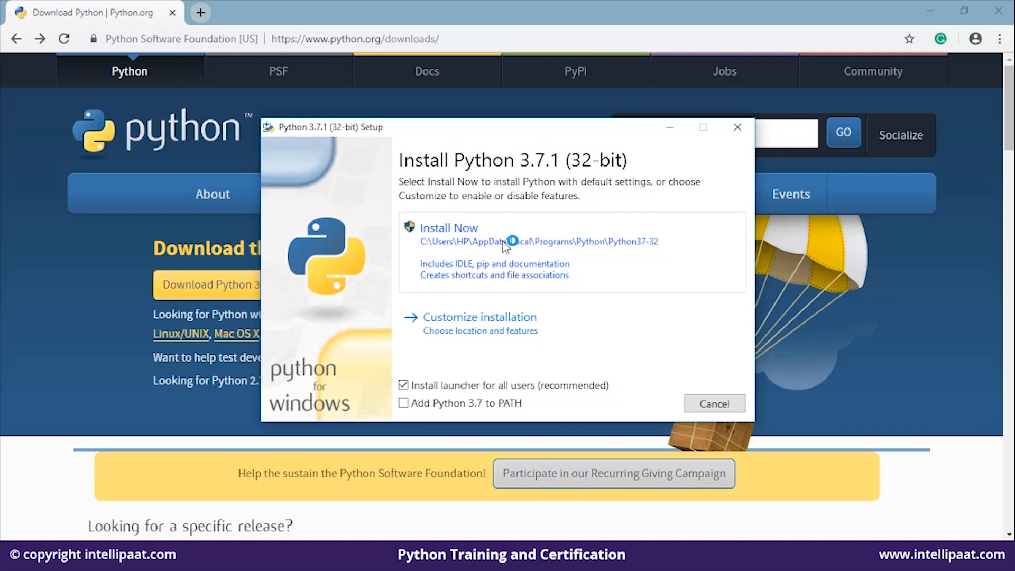
left_click(448, 228)
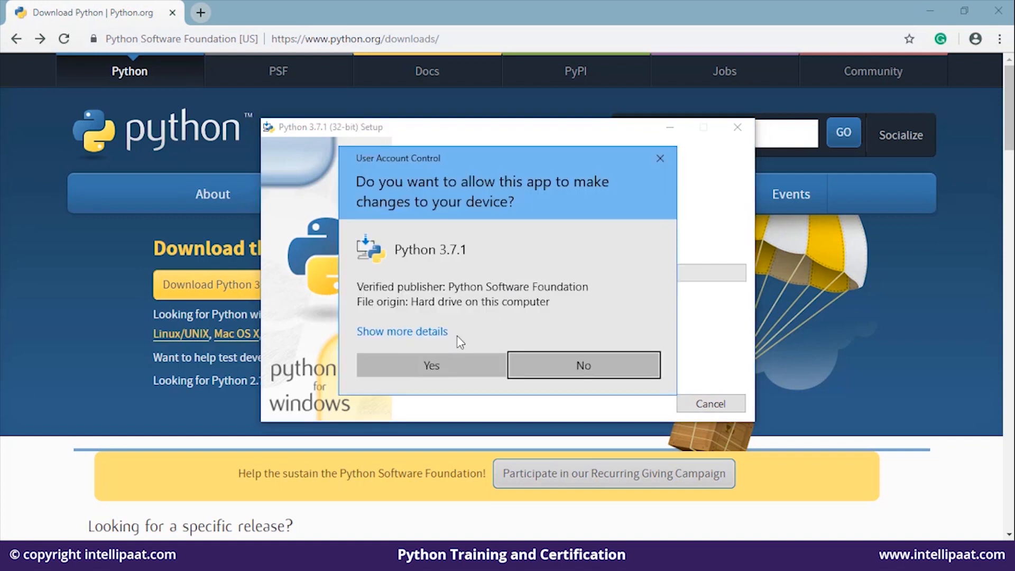
left_click(431, 365)
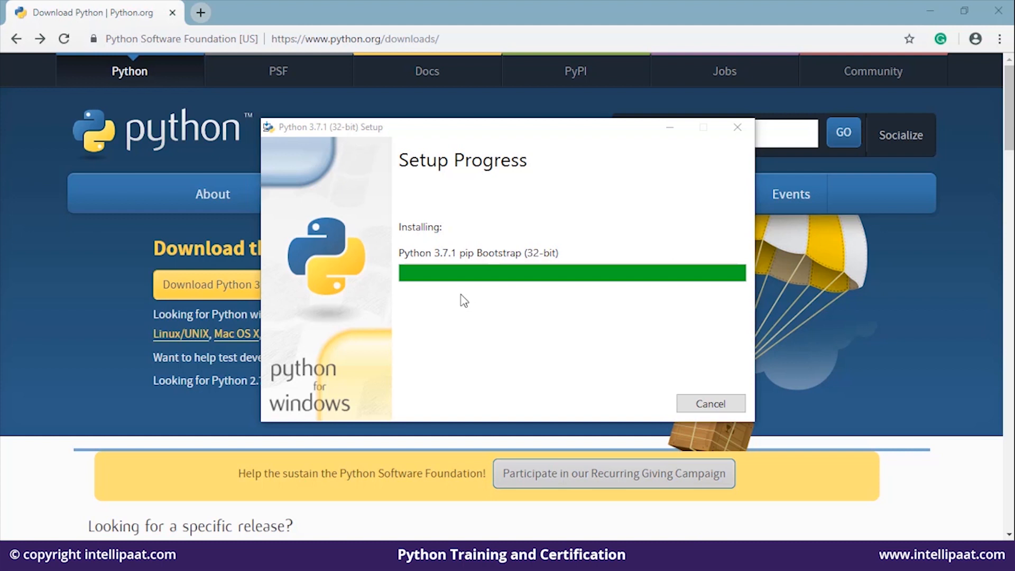
mouse_move(564, 331)
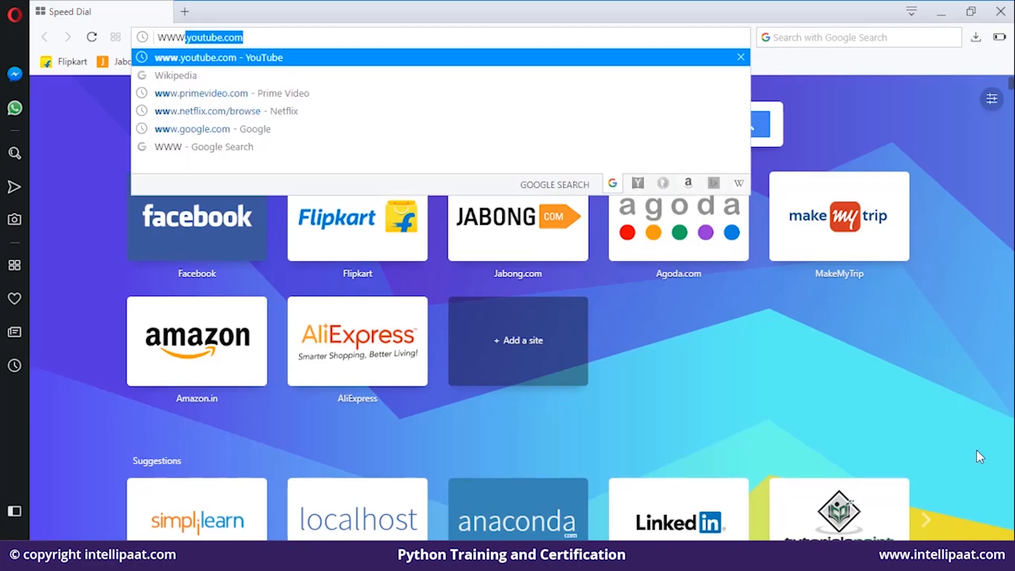
type(".anaconda")
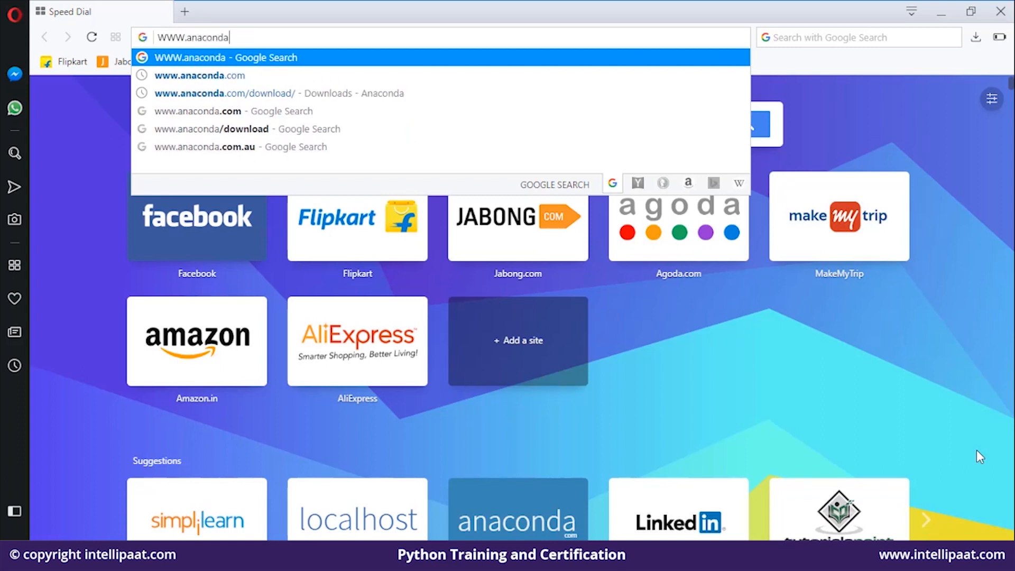
type(".com")
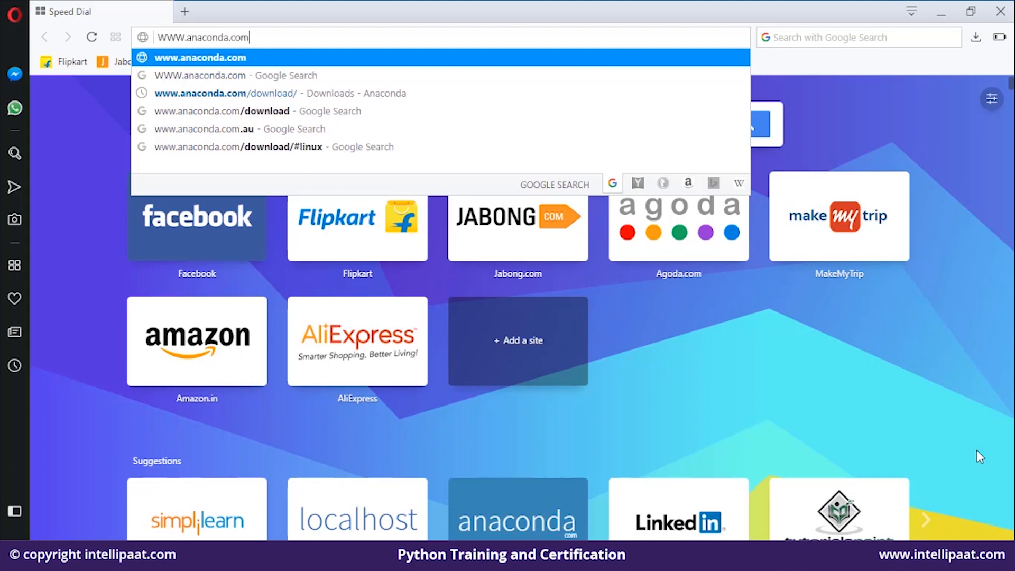
type("/downl")
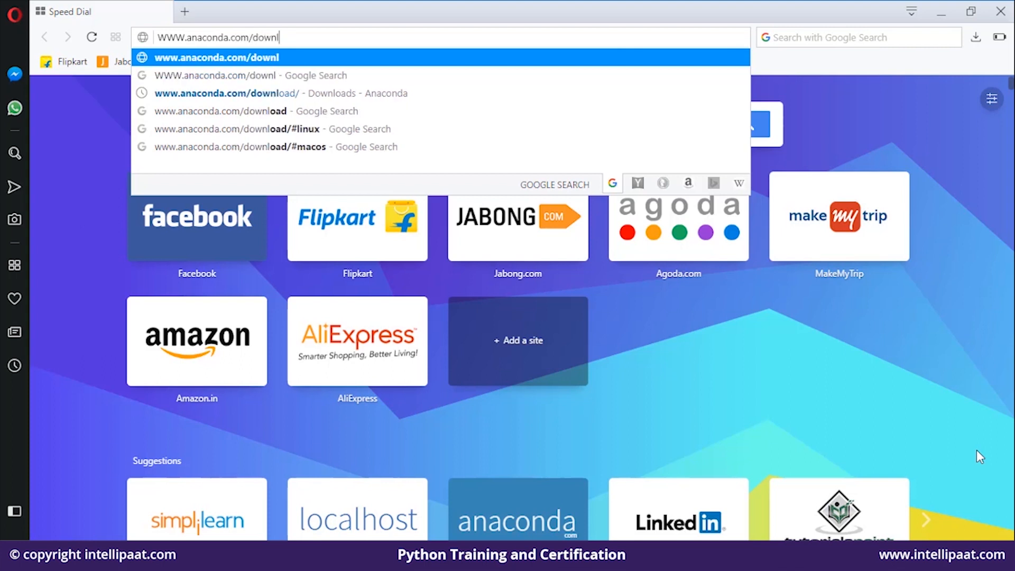
type("oads#")
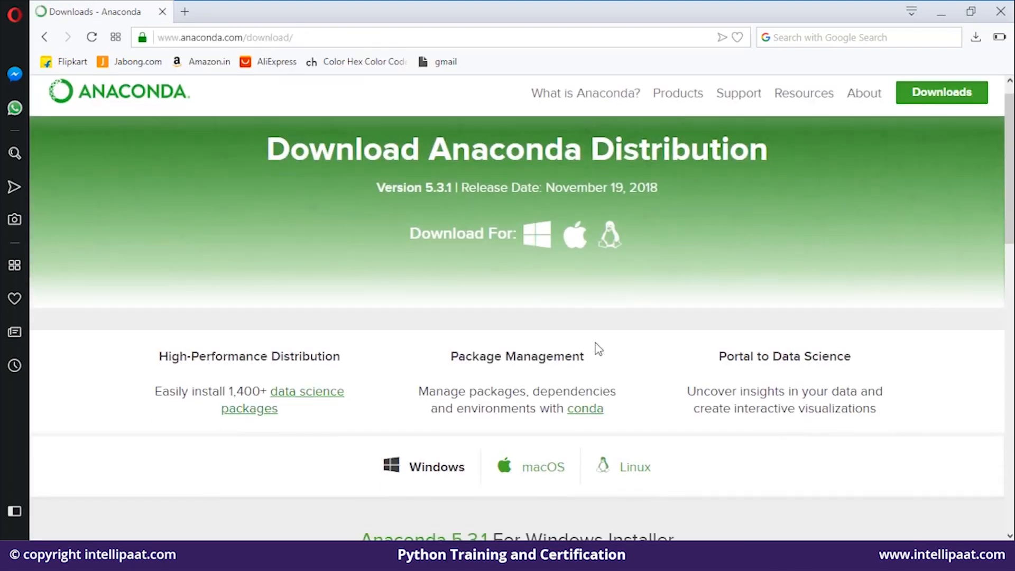
scroll("down", 3)
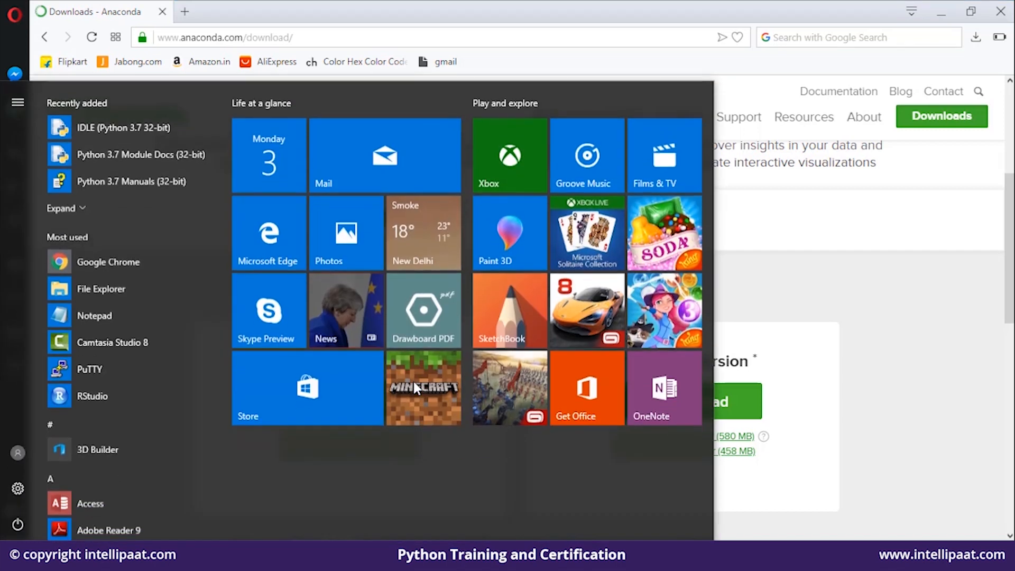
Step: Search 'anacon' in Start and bring Anaconda Navigator's Home screen forward
type("anacon")
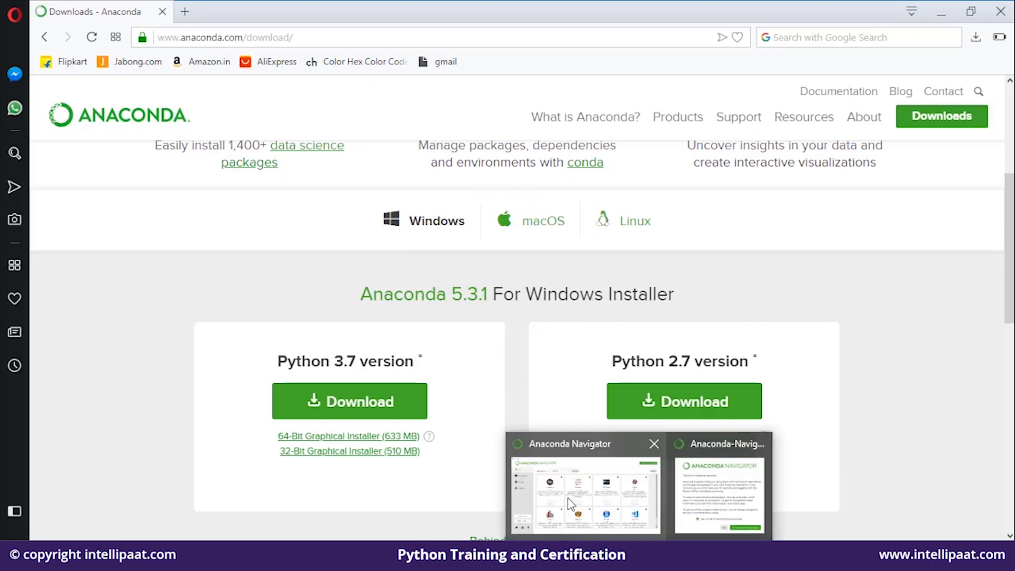
left_click(585, 486)
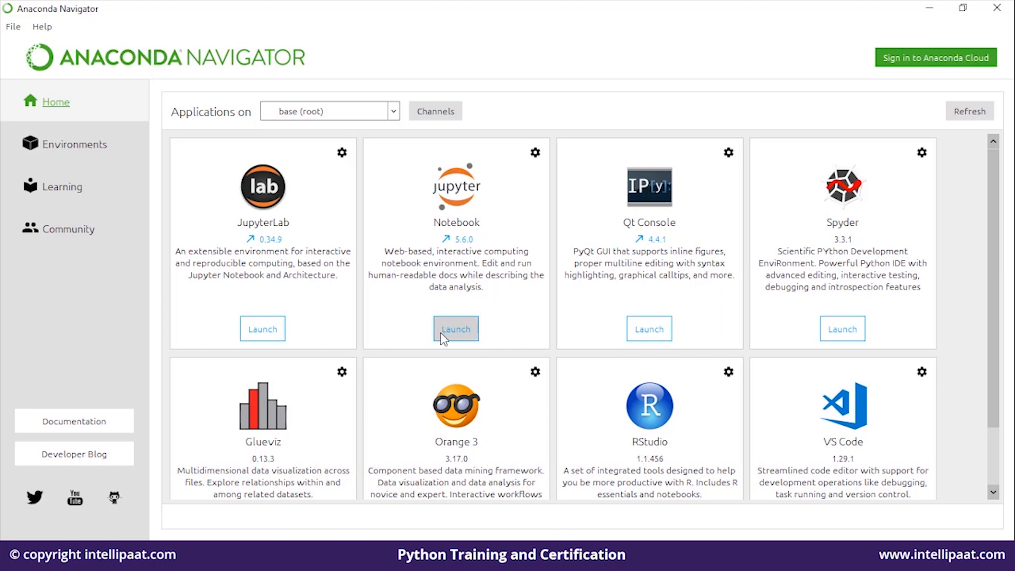
Step: Launch Jupyter Notebook from Navigator, opening its file browser at localhost:8889
left_click(455, 329)
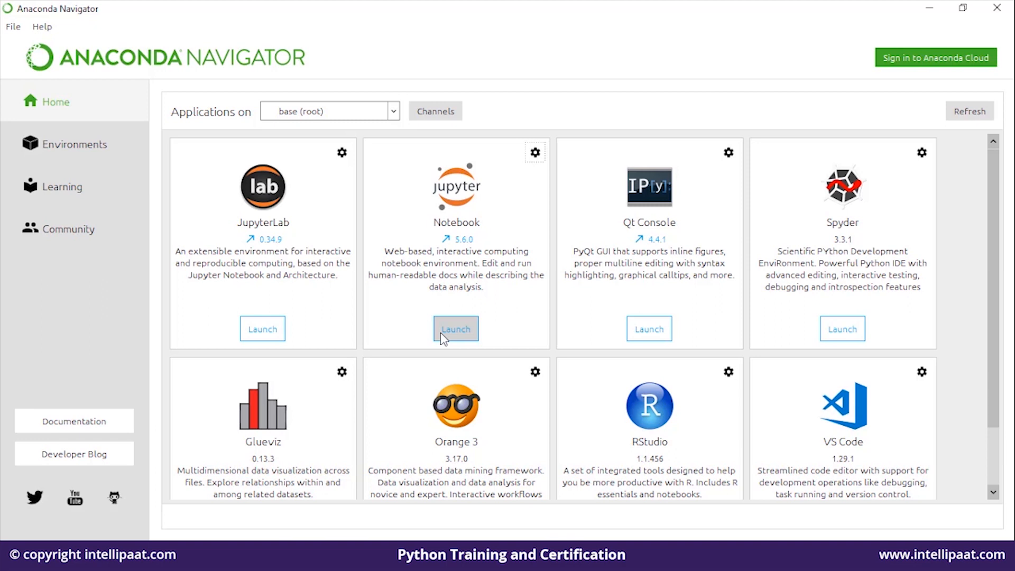
left_click(455, 327)
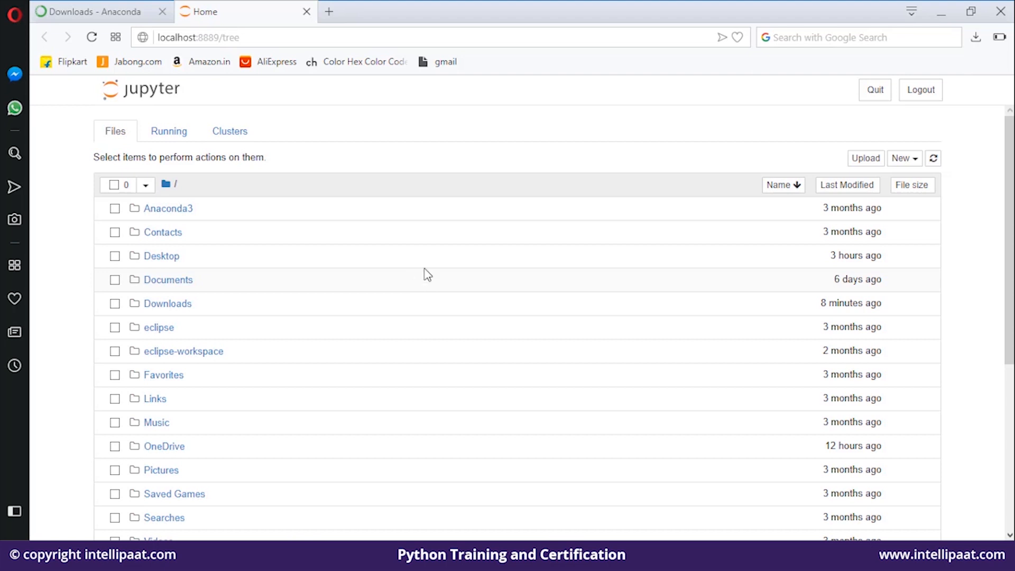
mouse_move(904, 157)
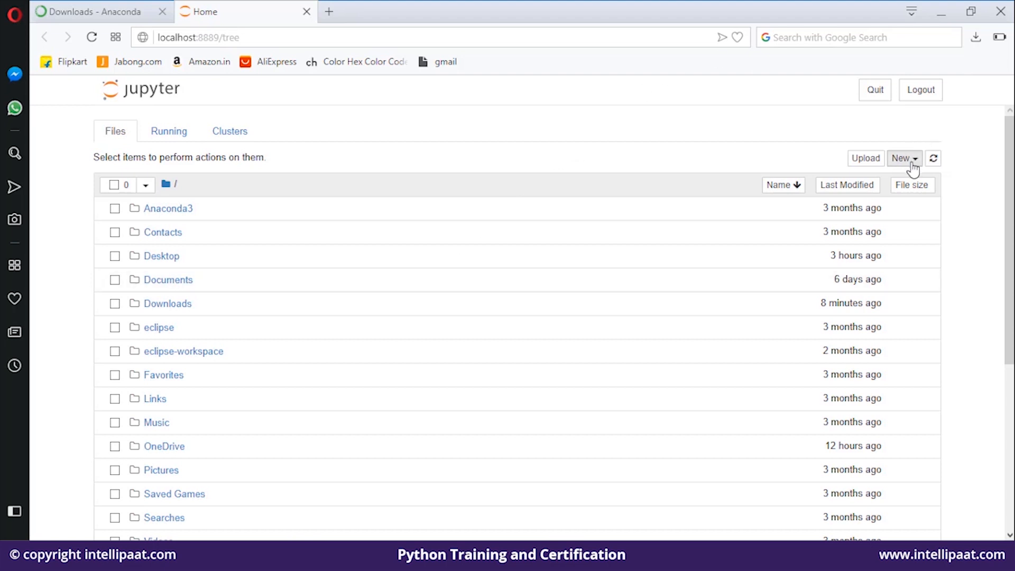
Step: Create a new Python 3 notebook and run 1+2, outputting 3
left_click(902, 157)
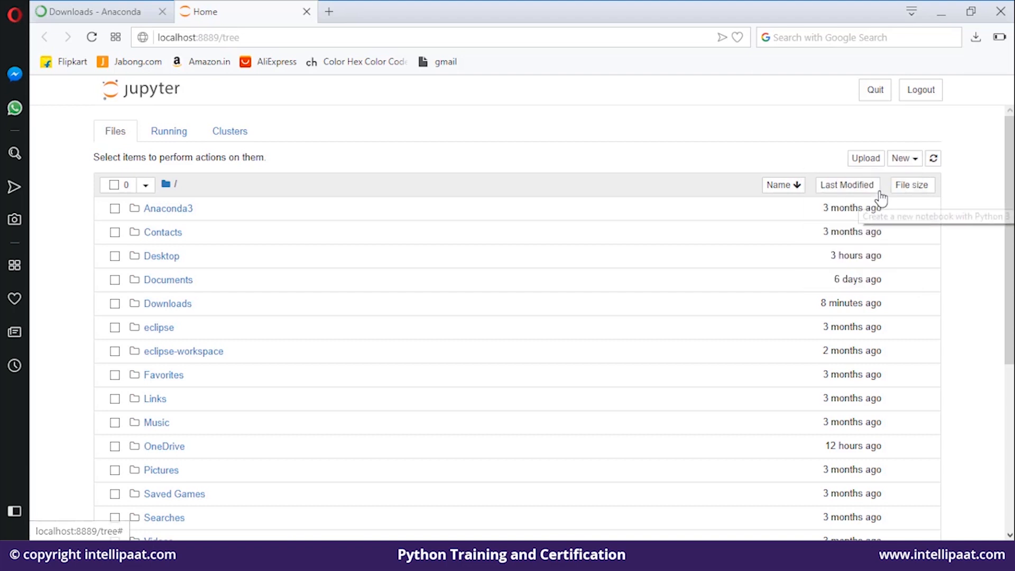
left_click(902, 157)
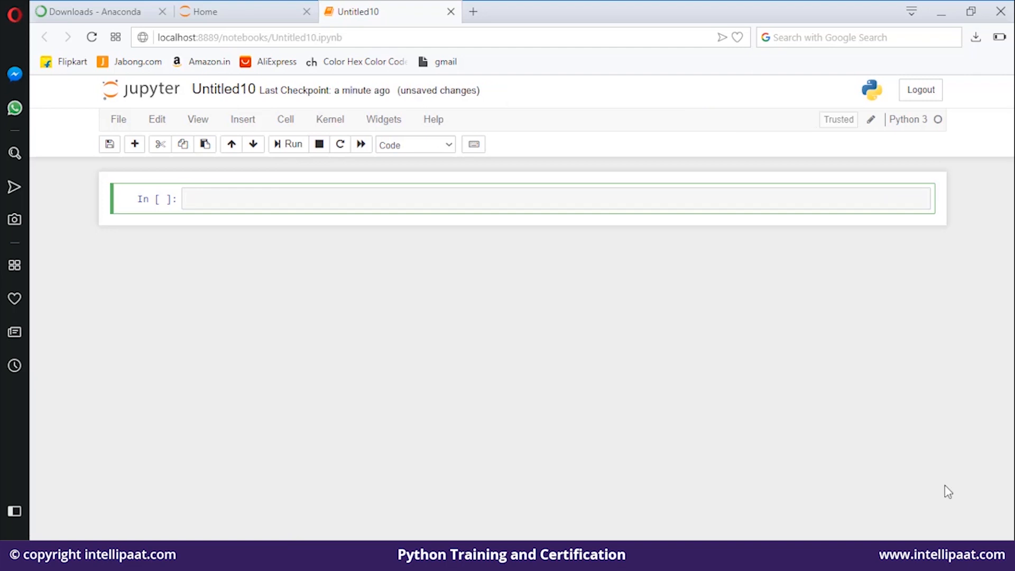
type("1+2")
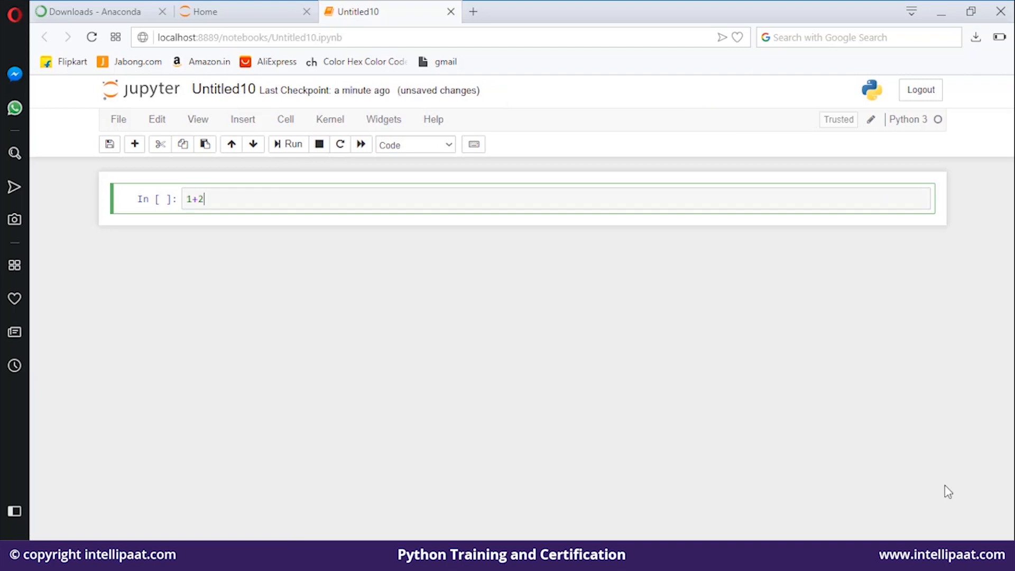
left_click(288, 144)
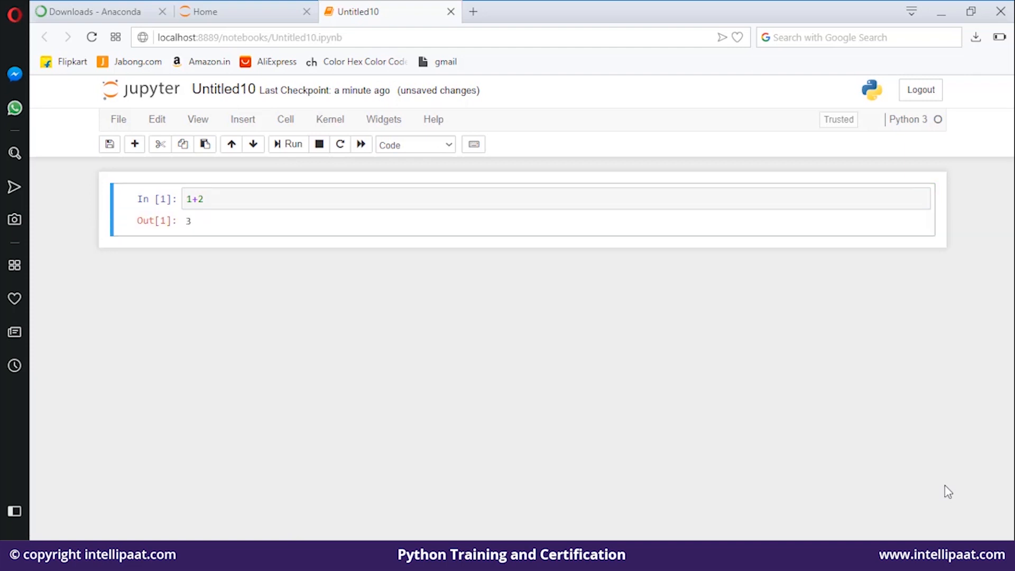